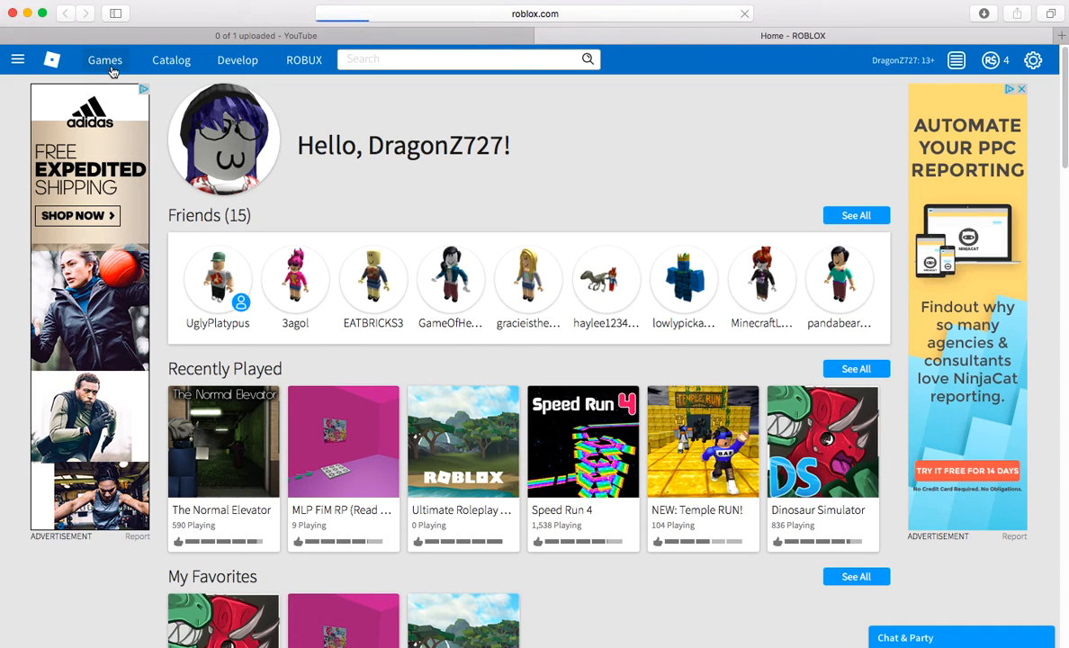
Step: Go to the Games page from the top navigation bar
{"action": "left_click", "coordinate": [105, 59]}
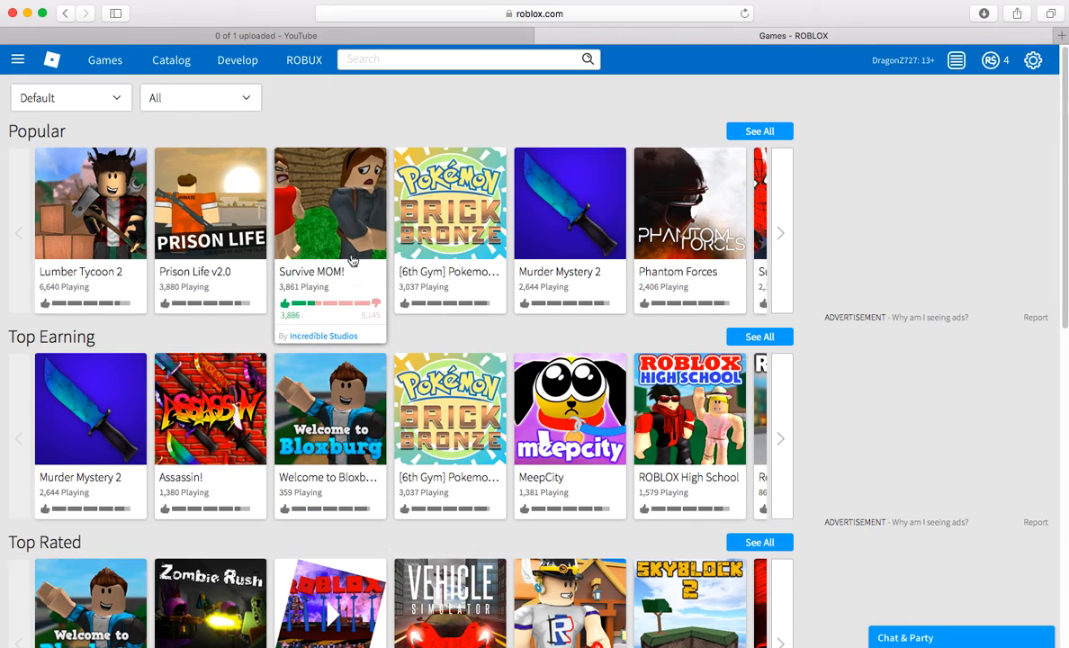
{"action": "mouse_move", "coordinate": [367, 320]}
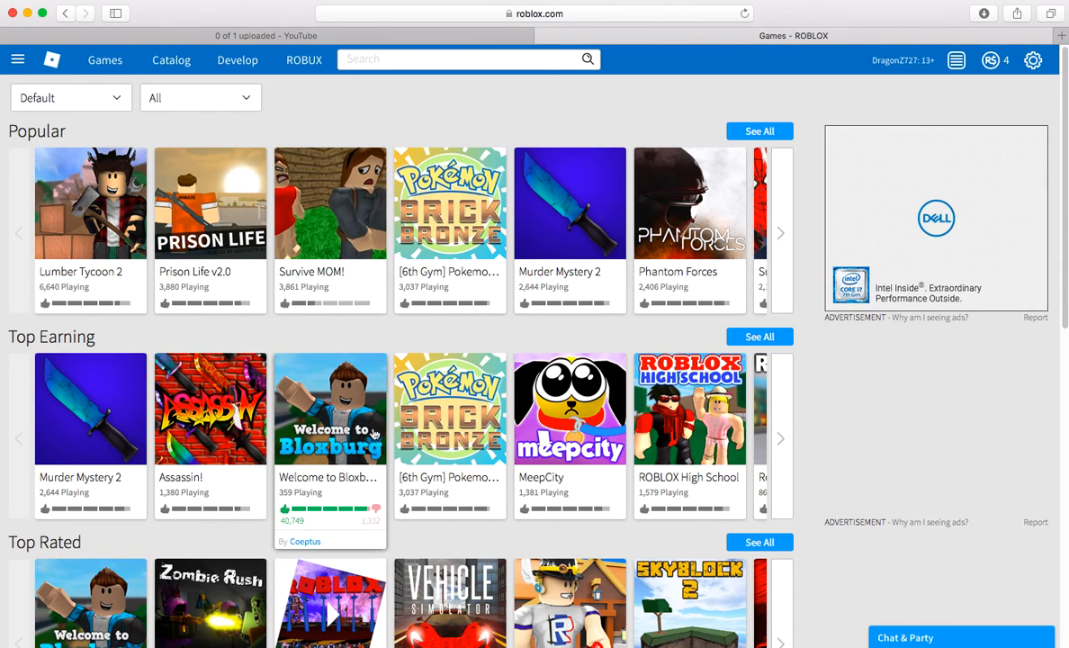
{"action": "mouse_move", "coordinate": [330, 271]}
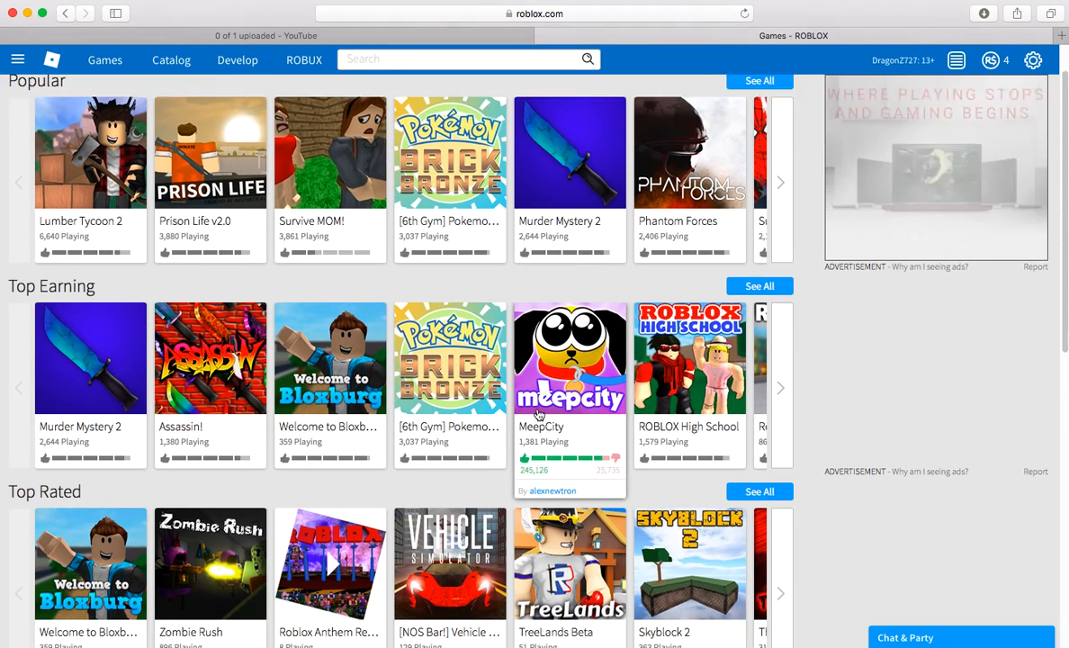
Step: Scroll down to the Recommended row and advance it to the next set of games
{"action": "scroll", "scroll_direction": "down", "scroll_amount": 3}
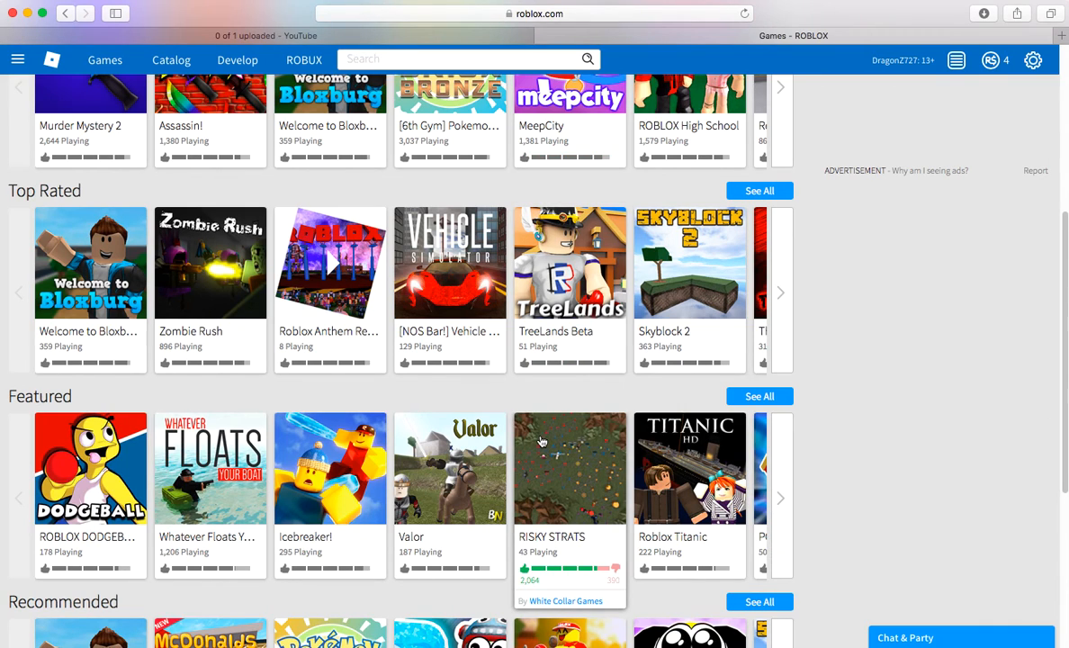
{"action": "mouse_move", "coordinate": [531, 441]}
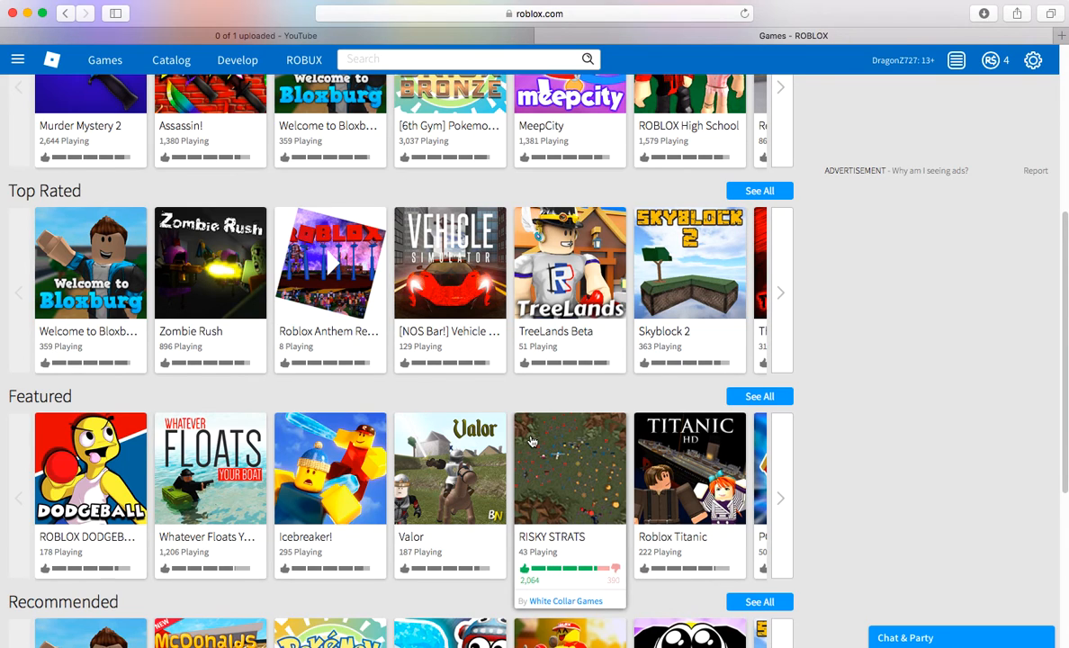
{"action": "scroll", "scroll_direction": "down", "scroll_amount": 3}
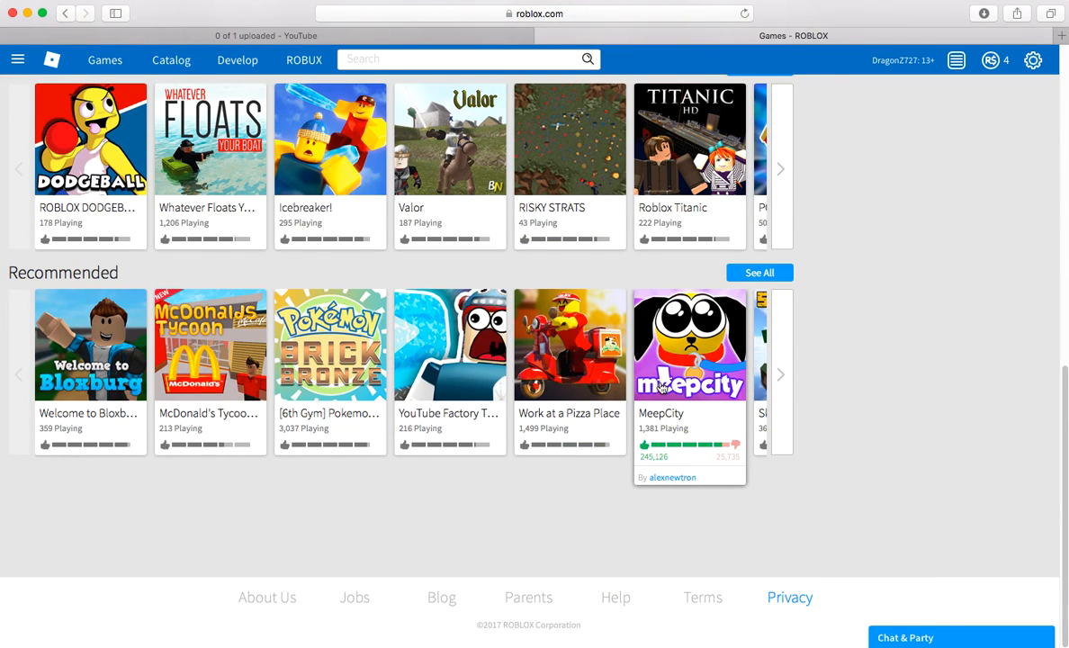
{"action": "mouse_move", "coordinate": [784, 371]}
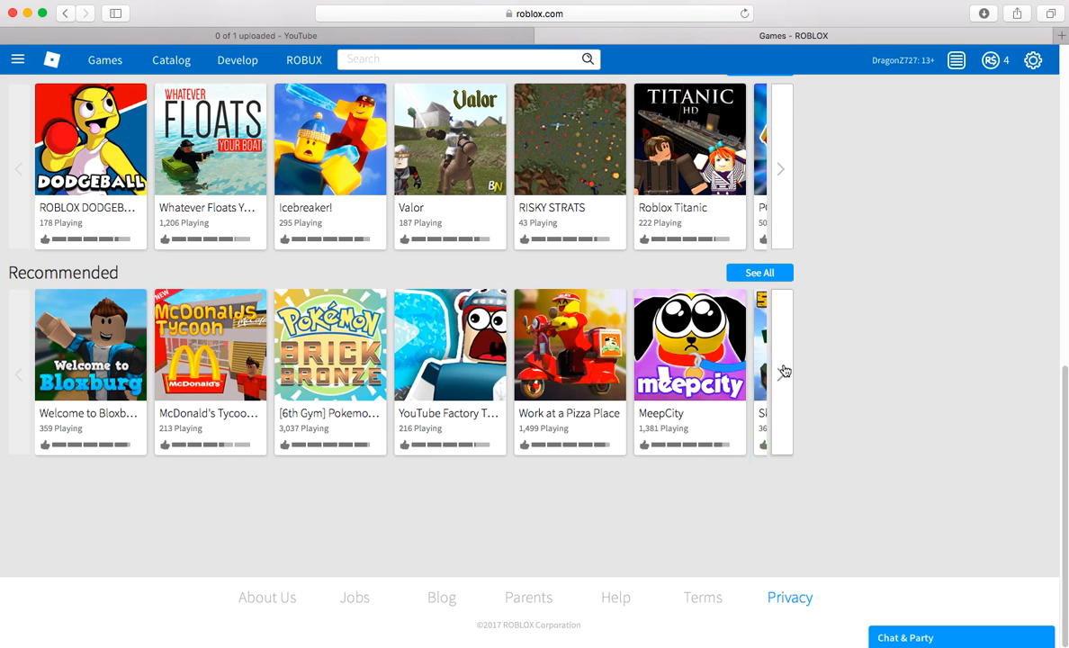
{"action": "left_click", "coordinate": [781, 372]}
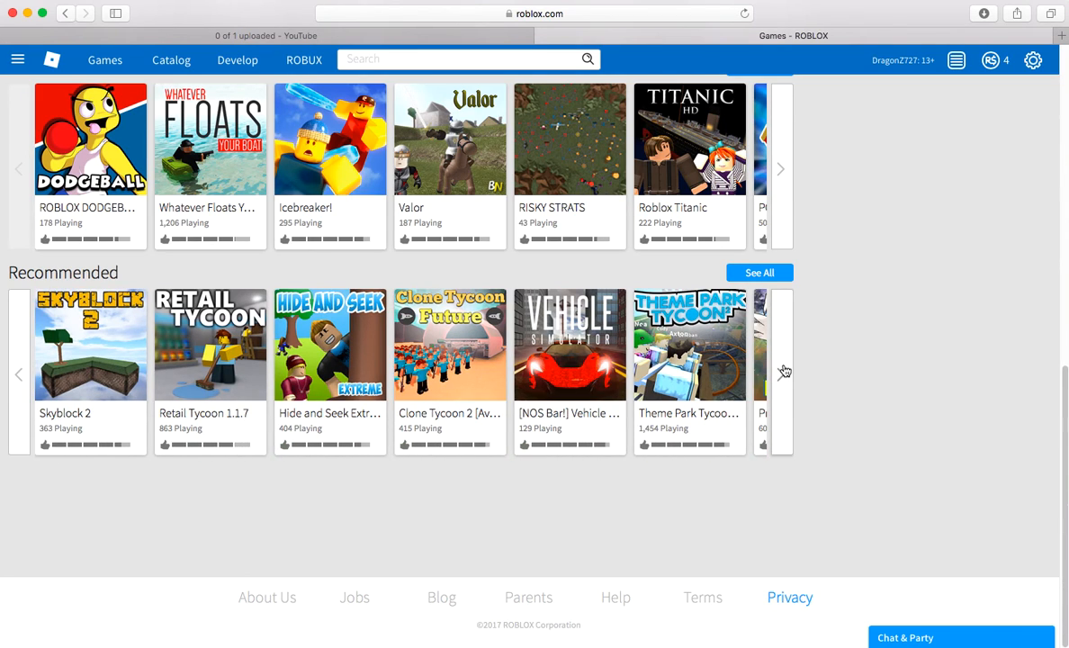
{"action": "mouse_move", "coordinate": [795, 379]}
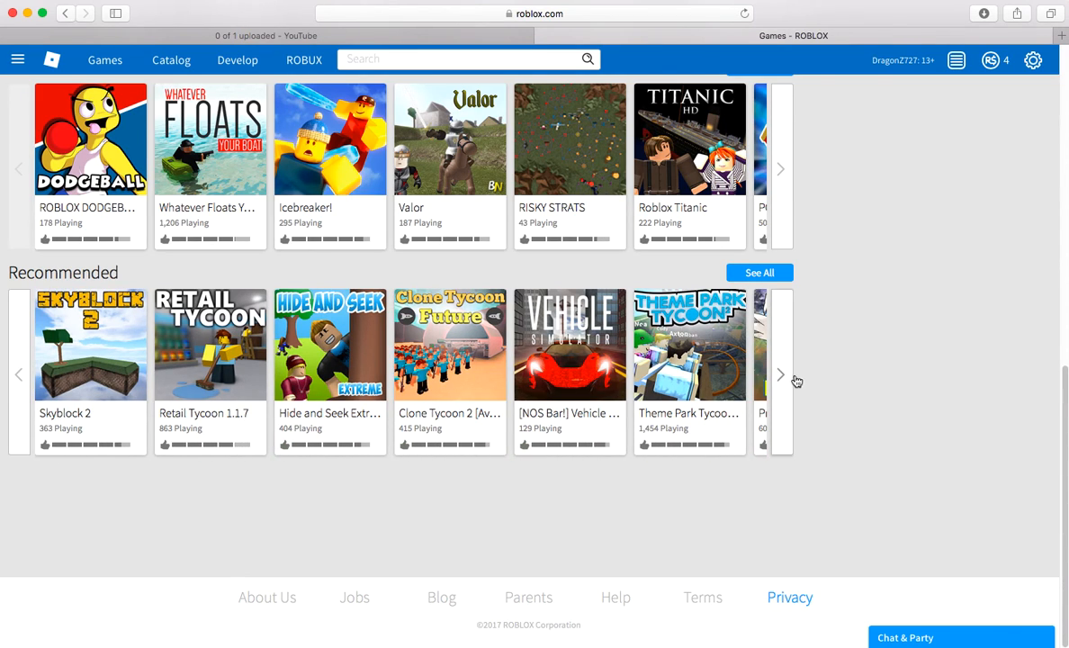
{"action": "left_click", "coordinate": [781, 374]}
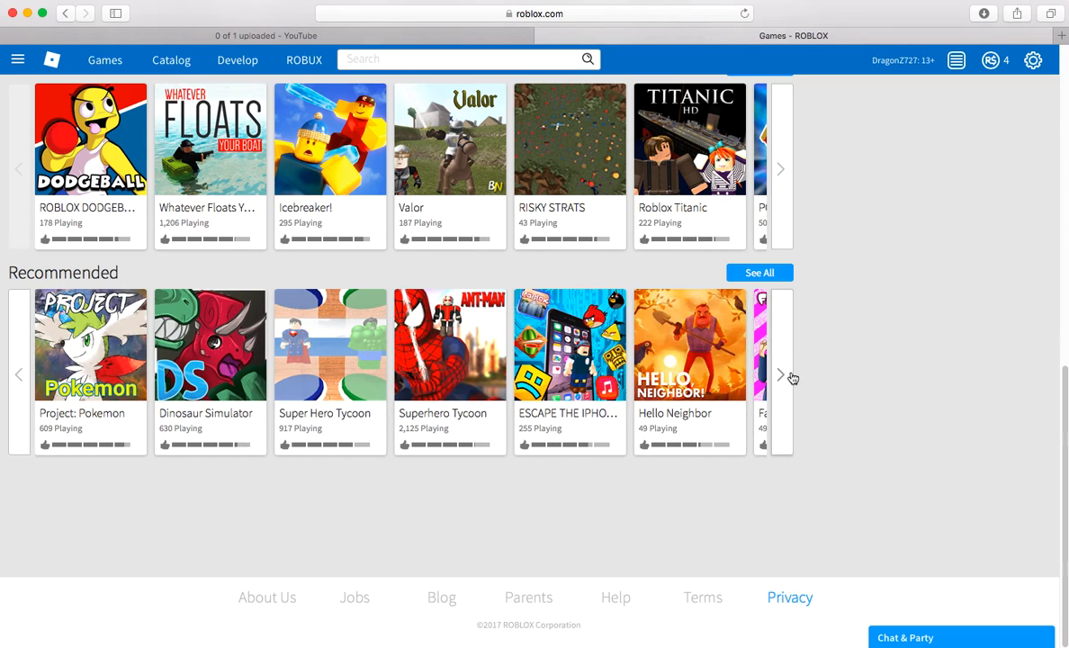
Step: Keep cycling through more pages of Recommended games
{"action": "left_click", "coordinate": [781, 375]}
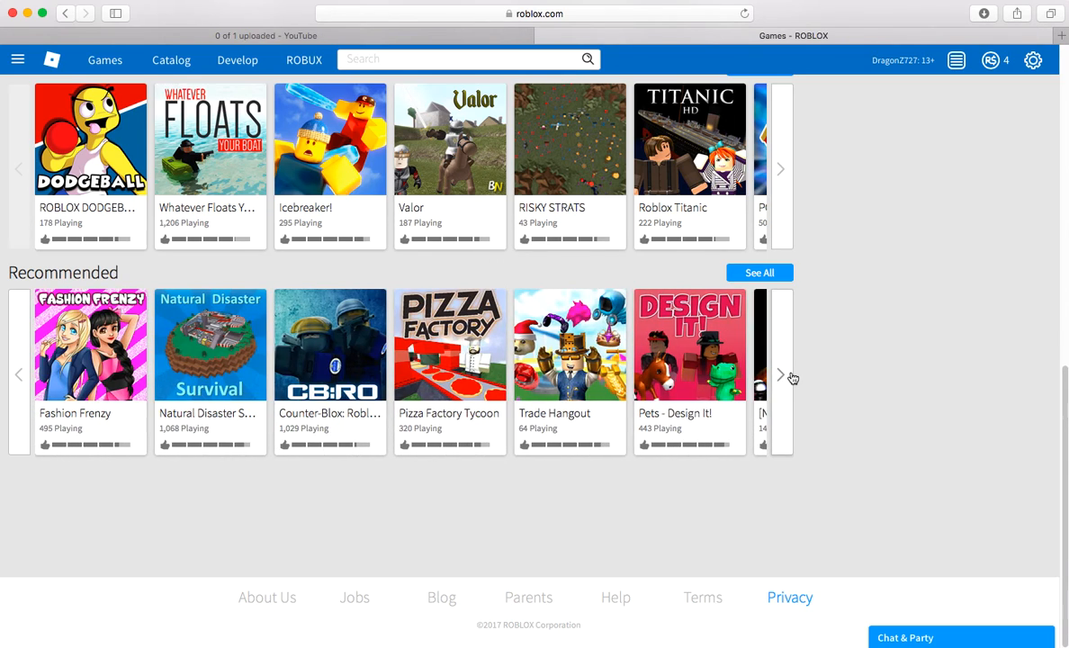
{"action": "mouse_move", "coordinate": [676, 388]}
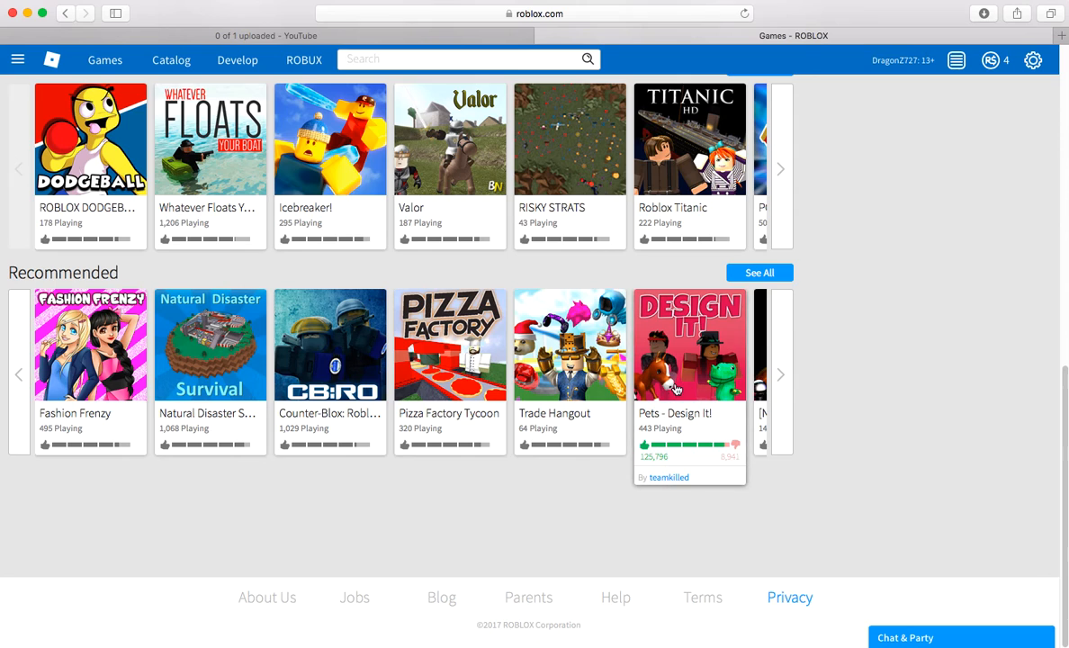
{"action": "left_click", "coordinate": [781, 373]}
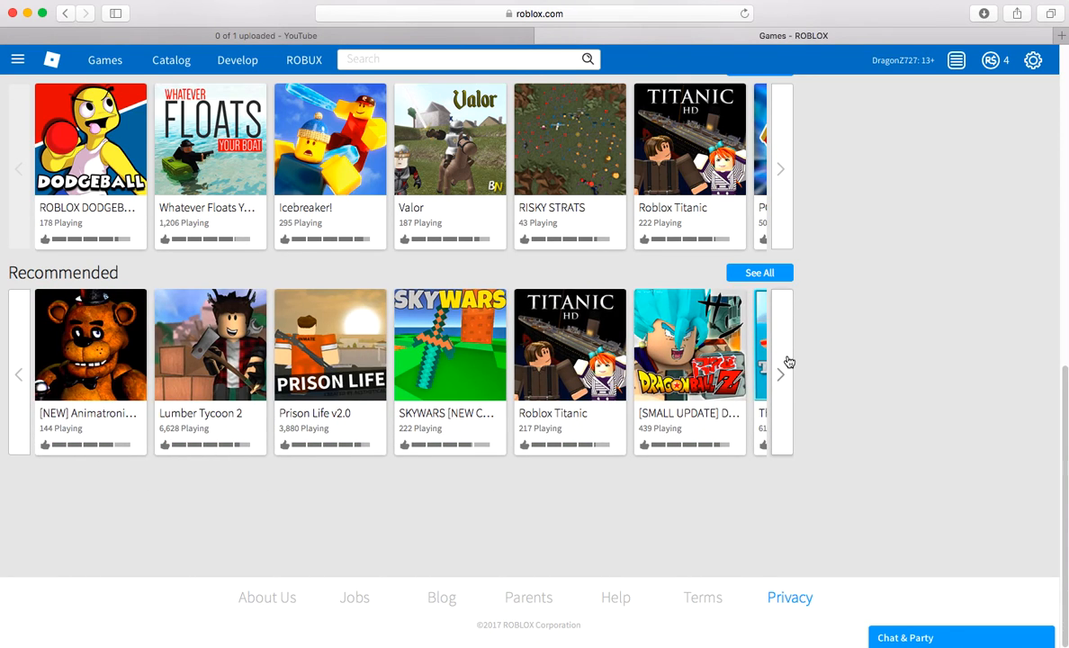
{"action": "left_click", "coordinate": [781, 373]}
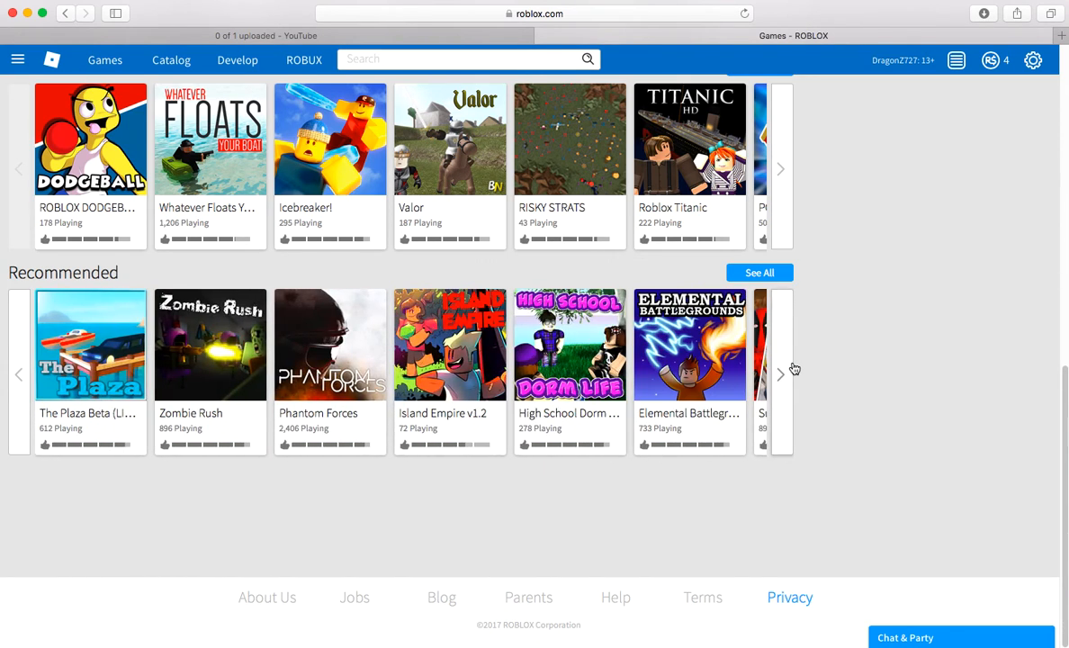
{"action": "left_click", "coordinate": [780, 375]}
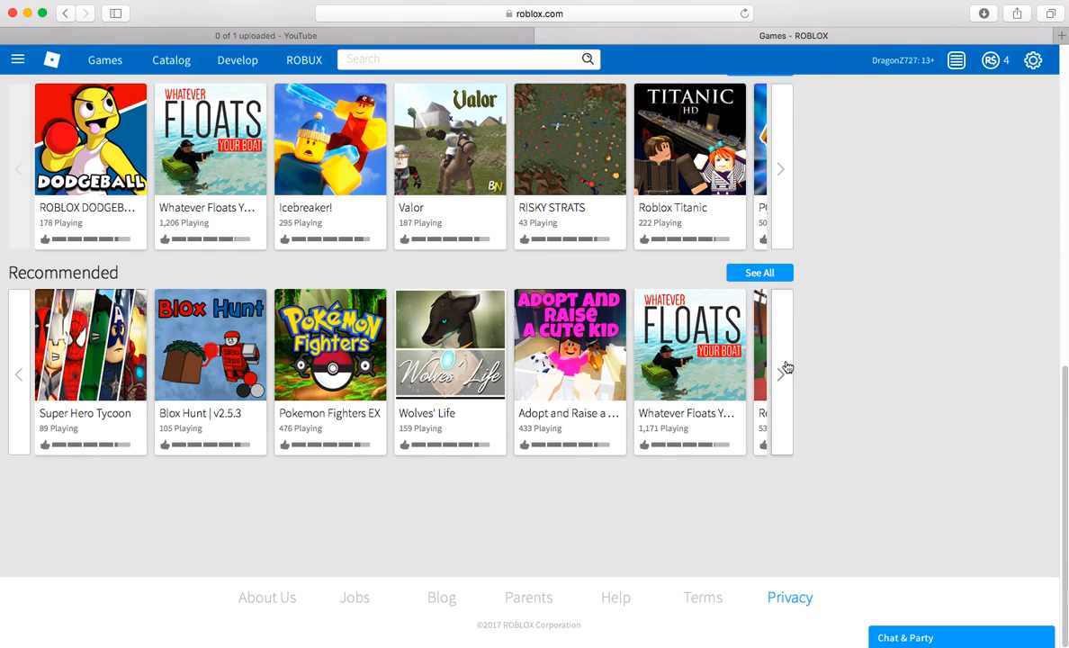
{"action": "left_click", "coordinate": [781, 374]}
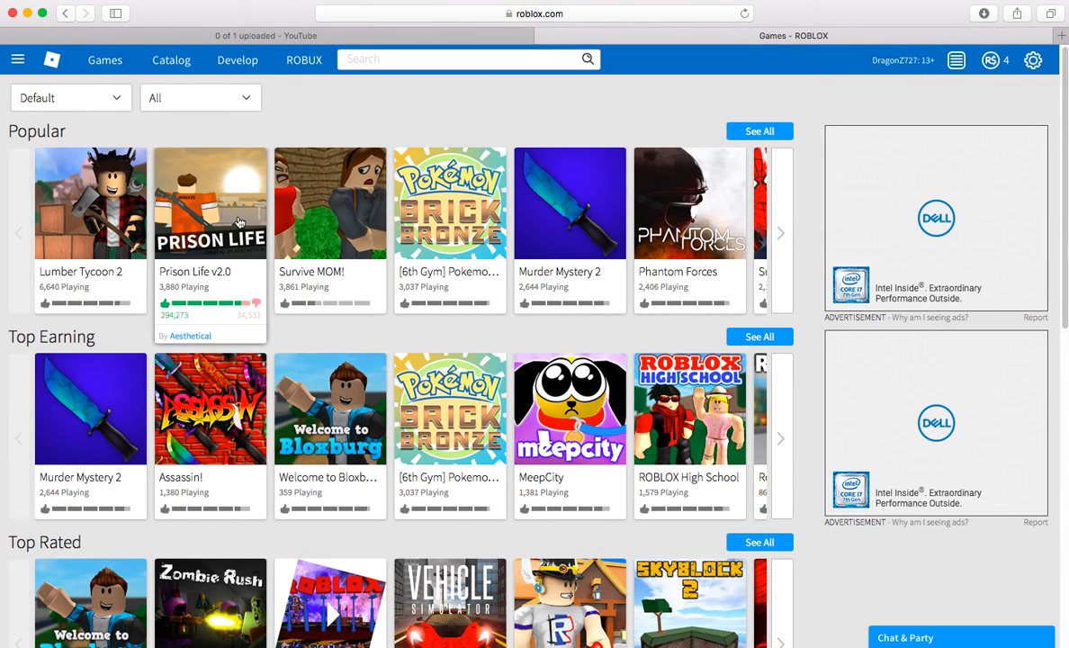
Step: Return to Home via the Roblox logo and open Speed Run 4 from Recently Played
{"action": "left_click", "coordinate": [51, 59]}
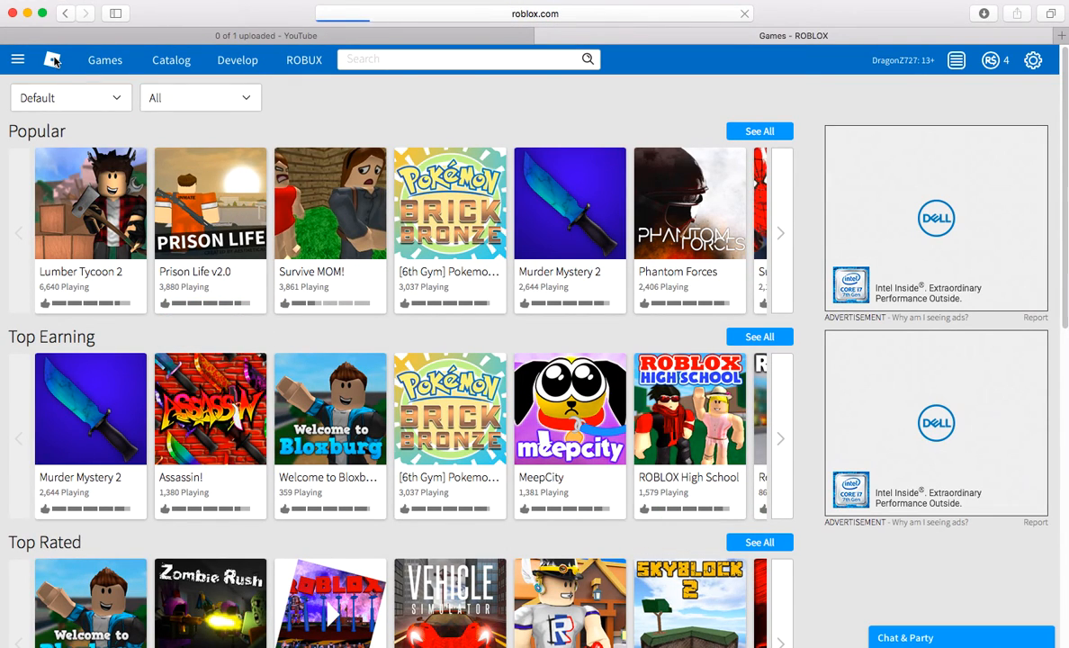
{"action": "left_click", "coordinate": [51, 60]}
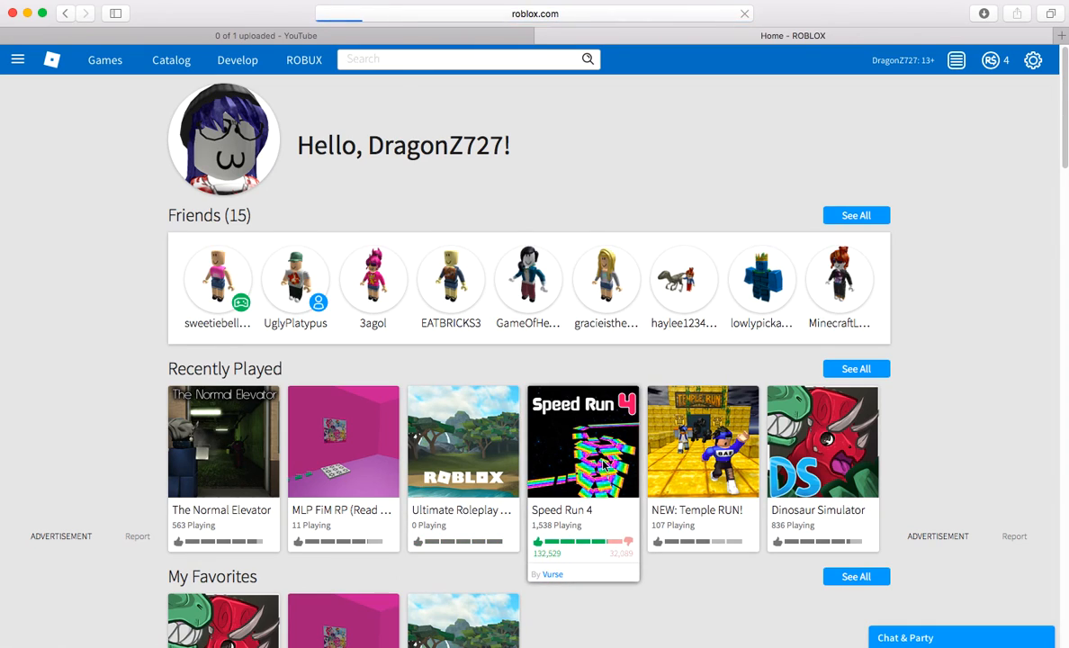
{"action": "left_click", "coordinate": [583, 441]}
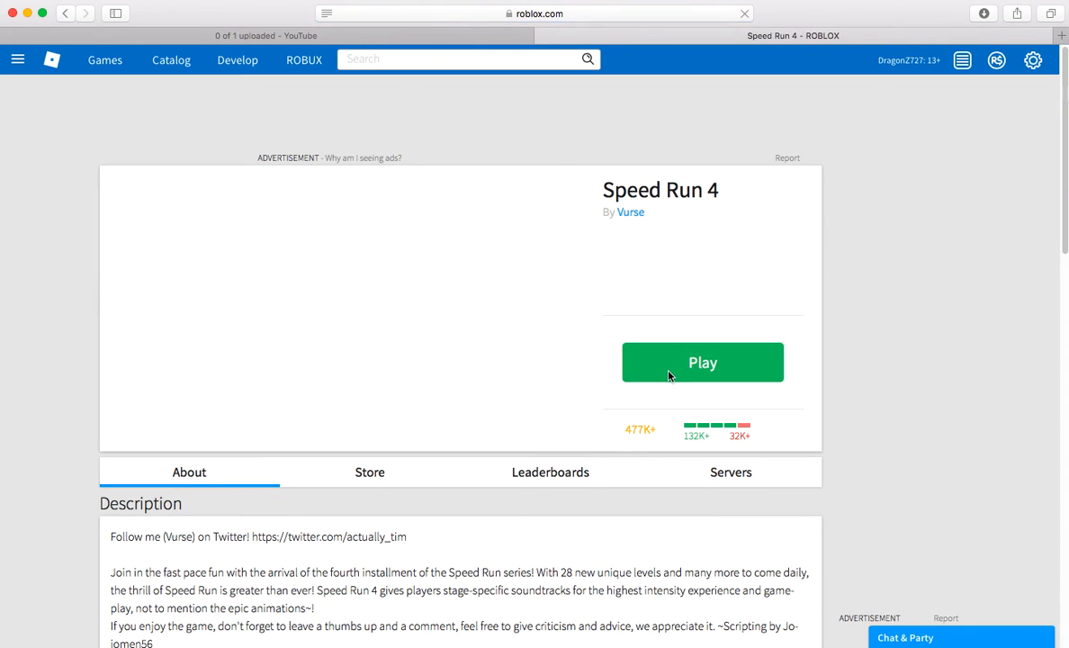
Step: Launch Speed Run 4 and run the avatar forward toward the stone pillars
{"action": "left_click", "coordinate": [703, 362]}
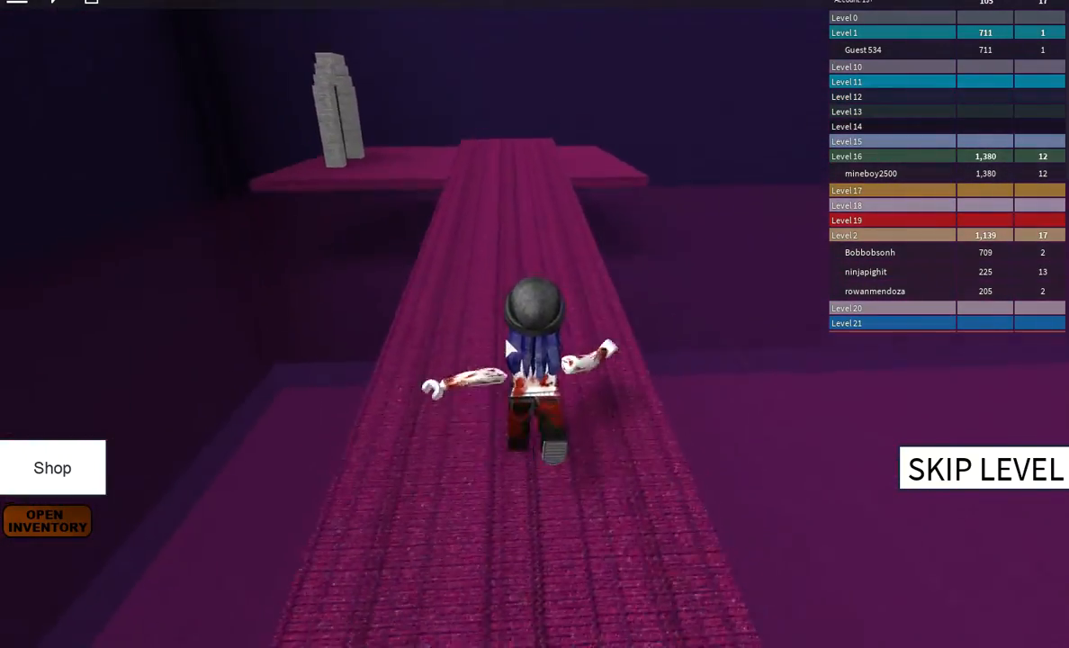
{"action": "key", "text": "w"}
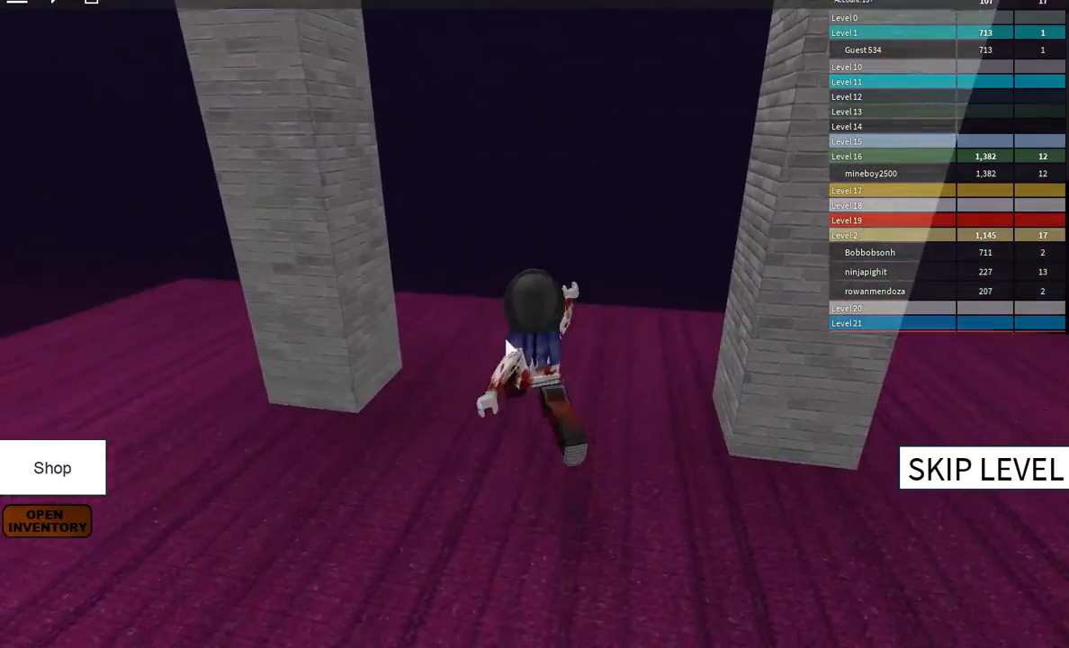
{"action": "left_click", "coordinate": [983, 469]}
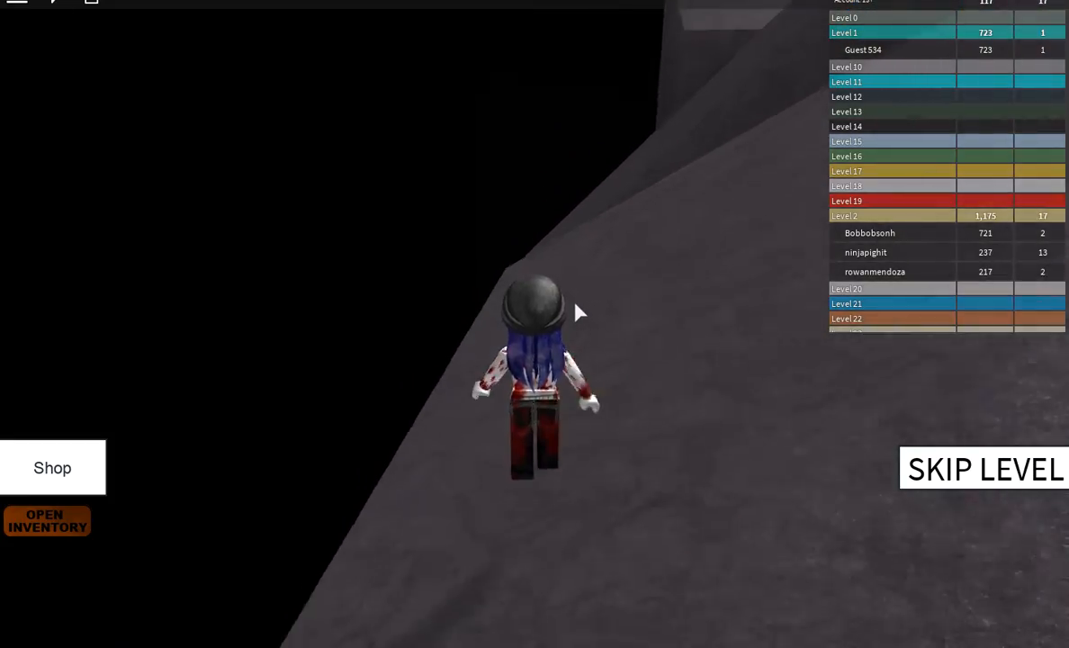
{"action": "key", "text": "w"}
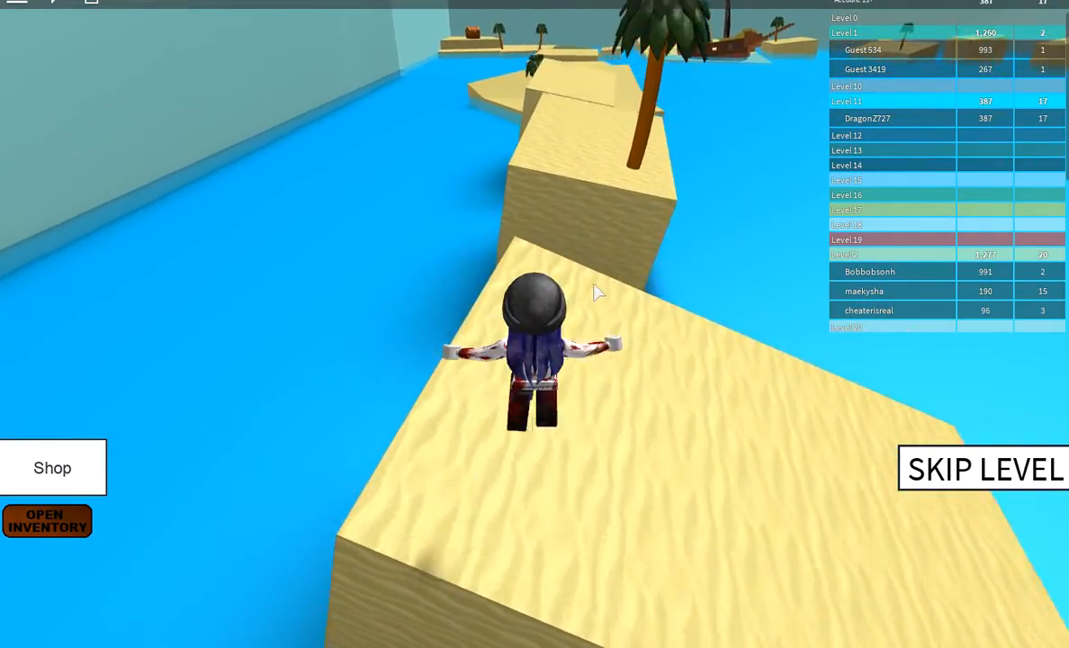
Step: Run the avatar along the sand path on the beach level
{"action": "key", "text": "w"}
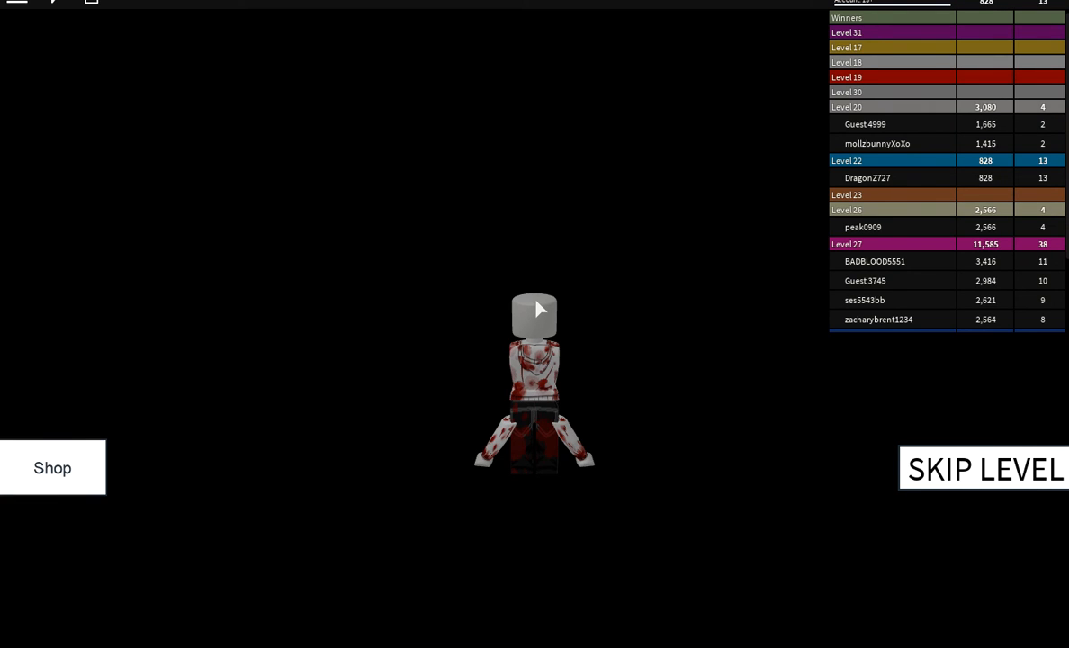
{"action": "mouse_move", "coordinate": [640, 452]}
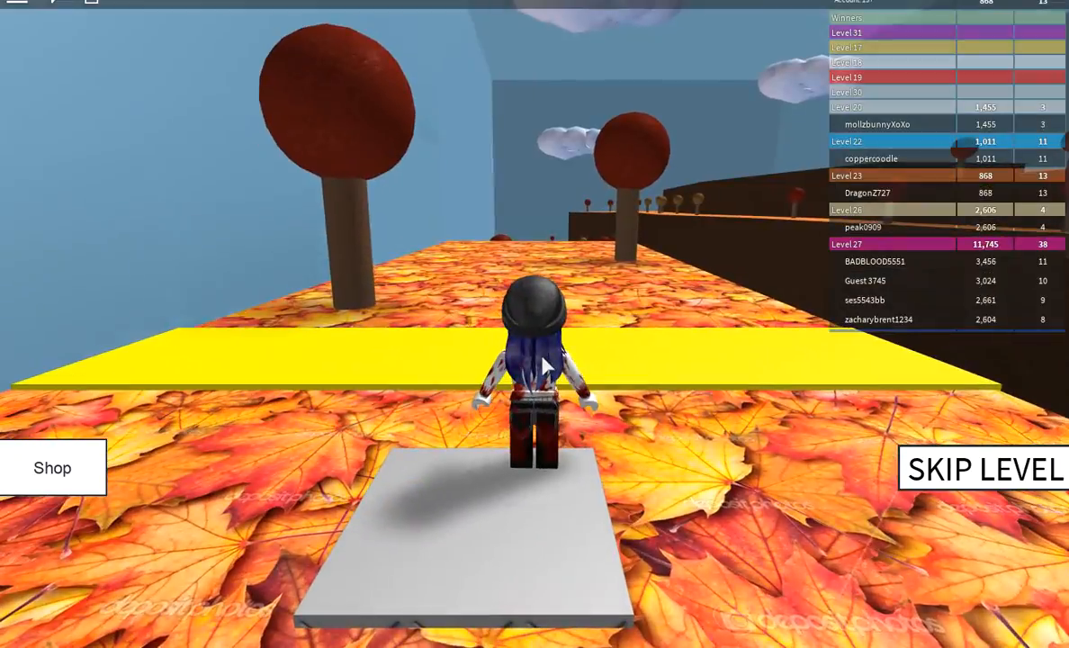
Step: Run down the autumn-leaf path and onto the leaf-topped pillars
{"action": "key", "text": "w"}
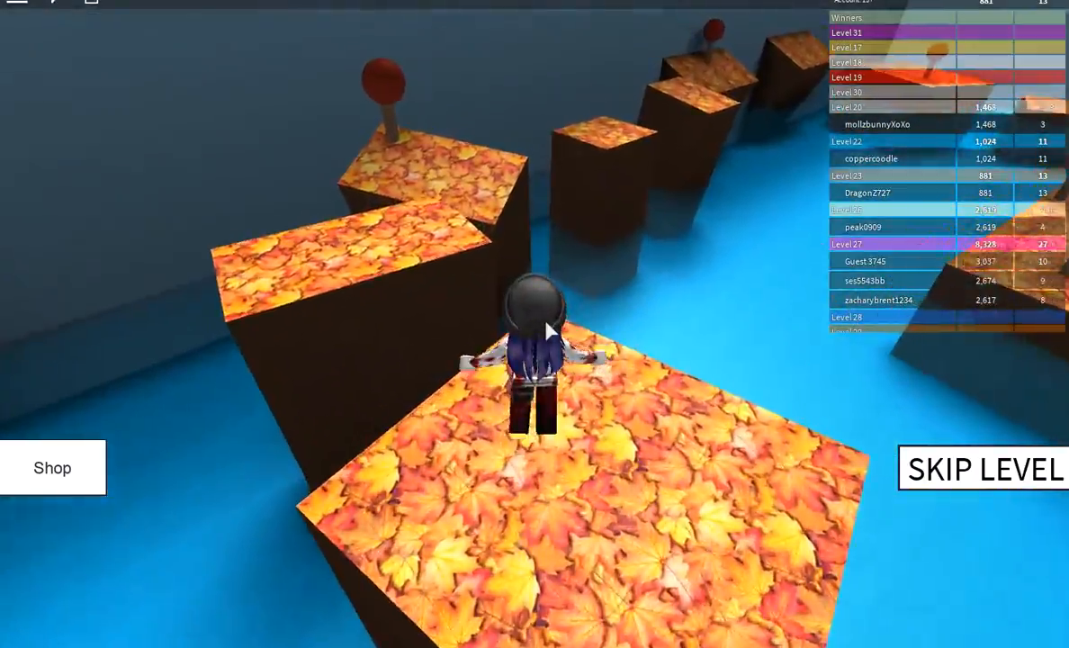
{"action": "key", "text": "w"}
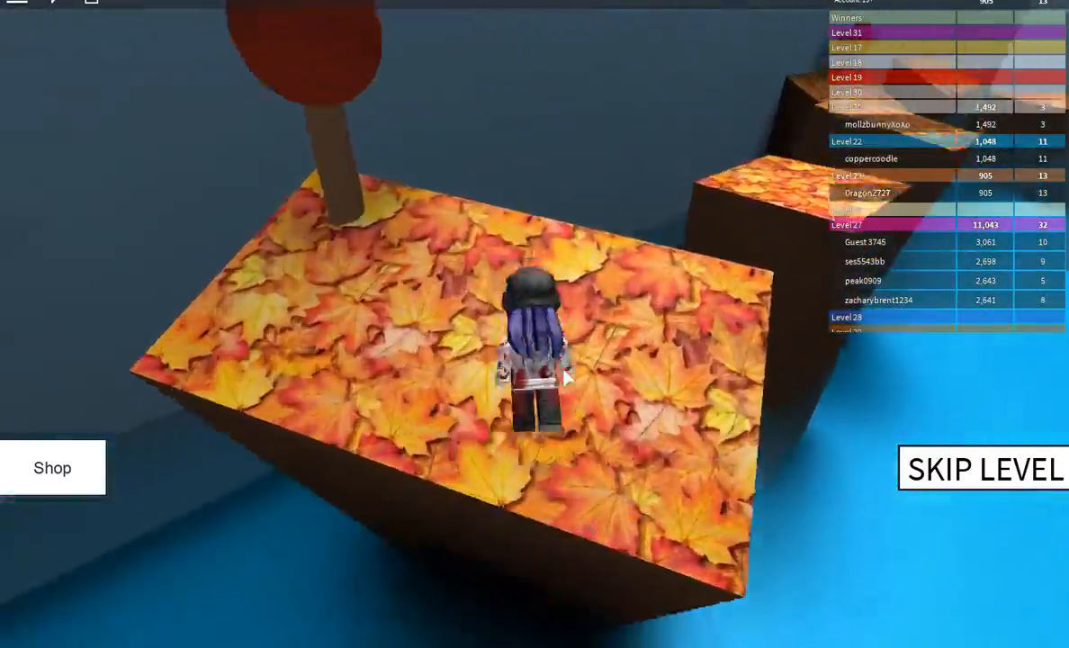
{"action": "mouse_move", "coordinate": [535, 360]}
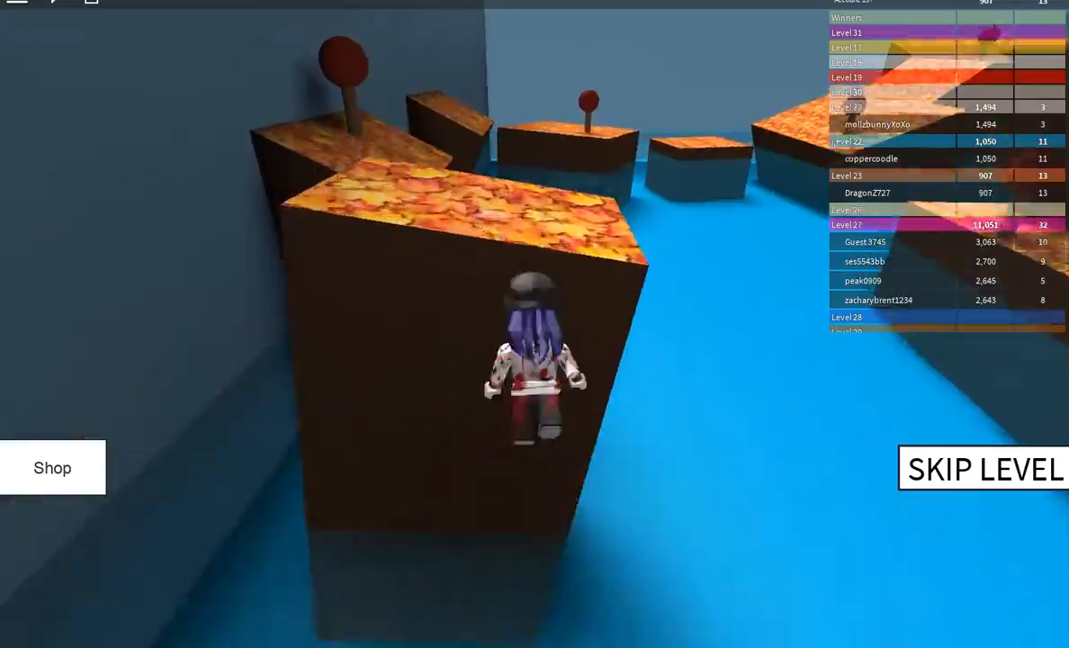